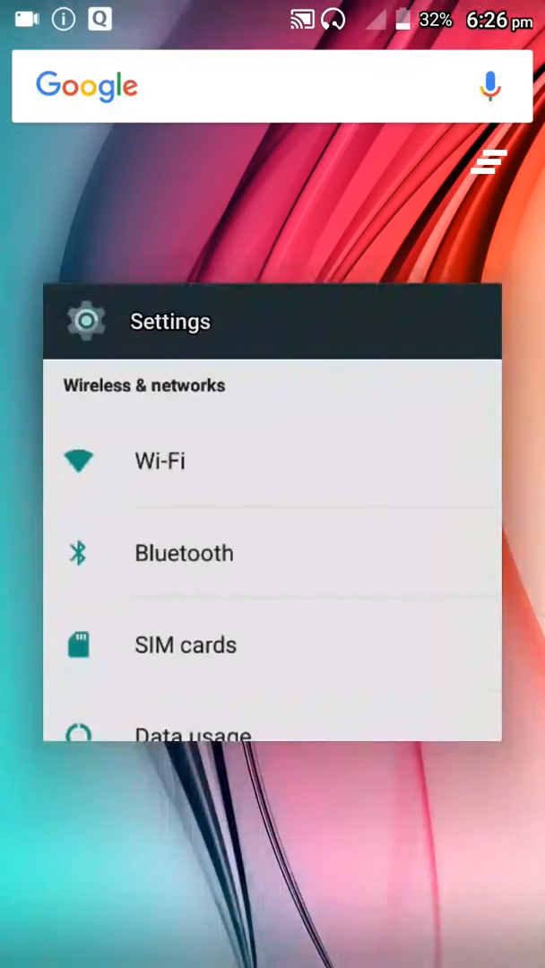
Step: Reopen the Settings app from the Recents overview
left_click(171, 321)
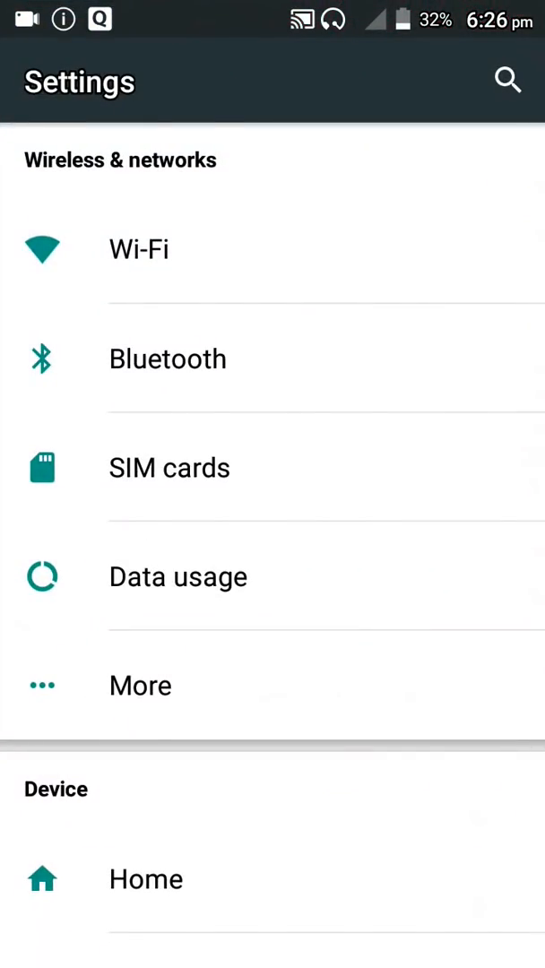
scroll("down", 3)
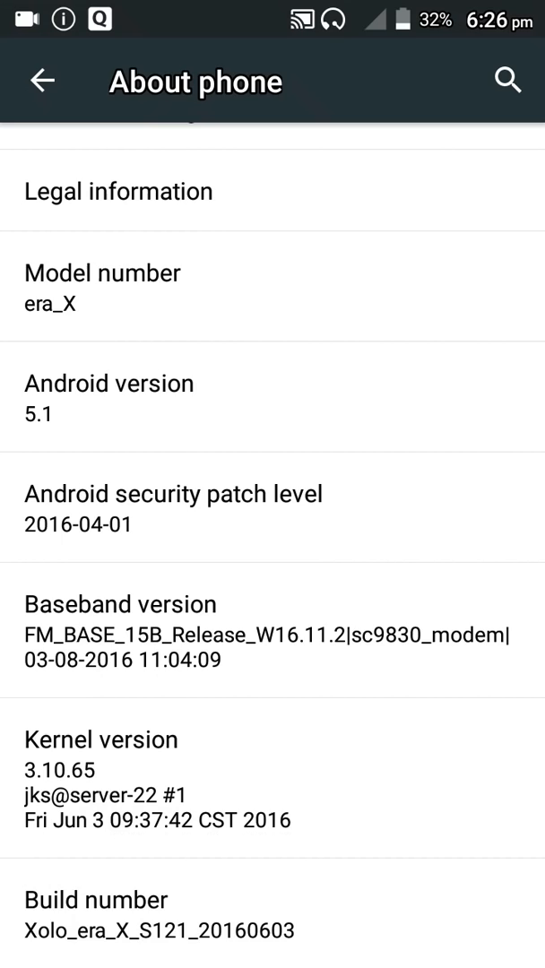
left_click(43, 80)
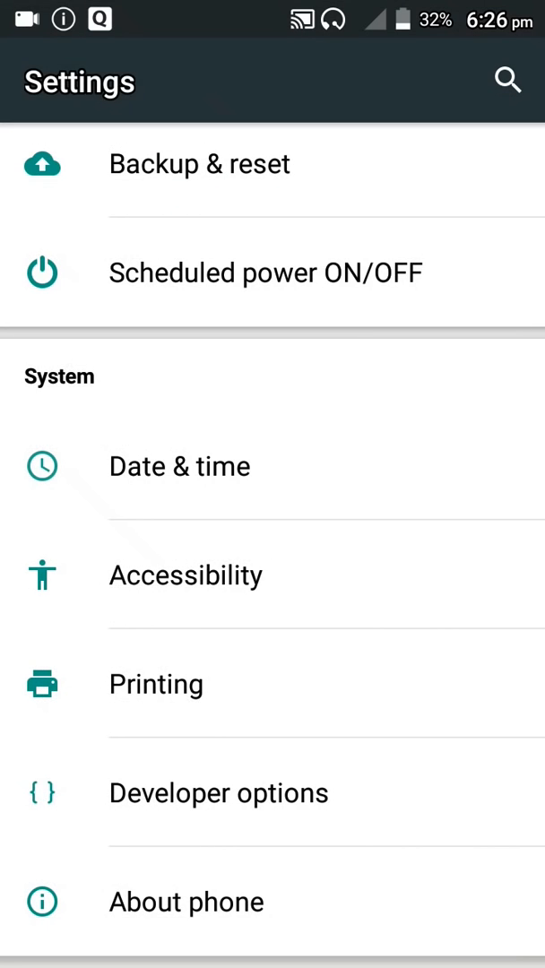
Step: Open Developer options and scroll down to the animation scale entries
left_click(219, 792)
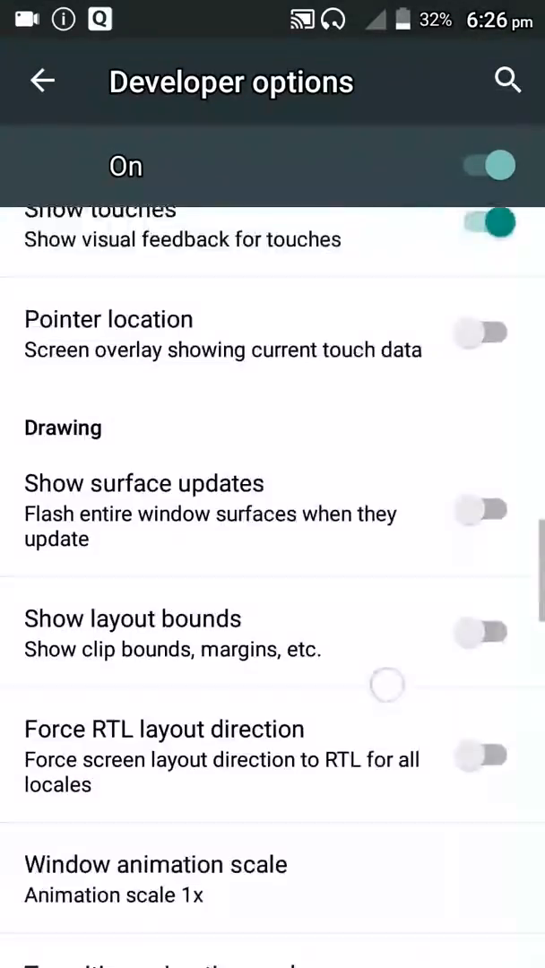
scroll("down", 3)
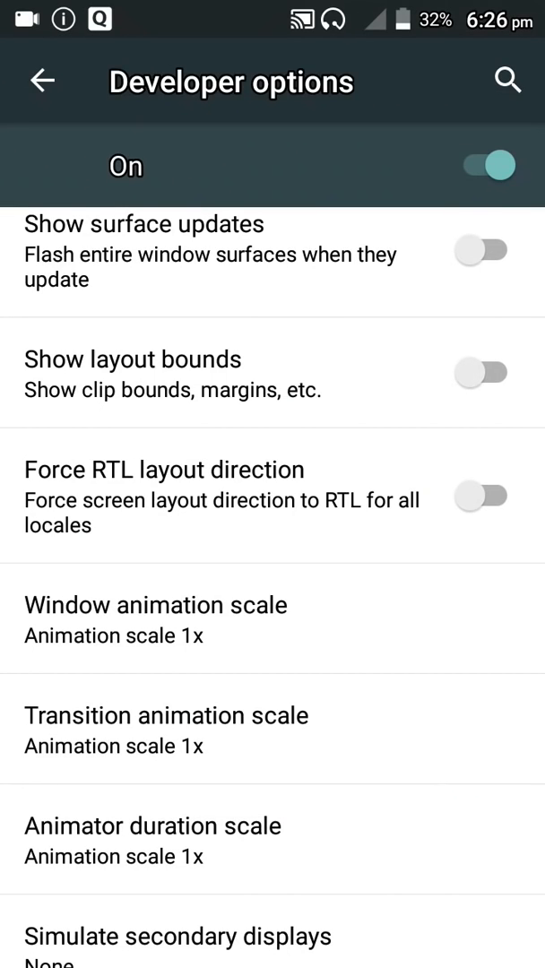
Step: Set window animation scale to Animation off, then go to the home screen
left_click(155, 619)
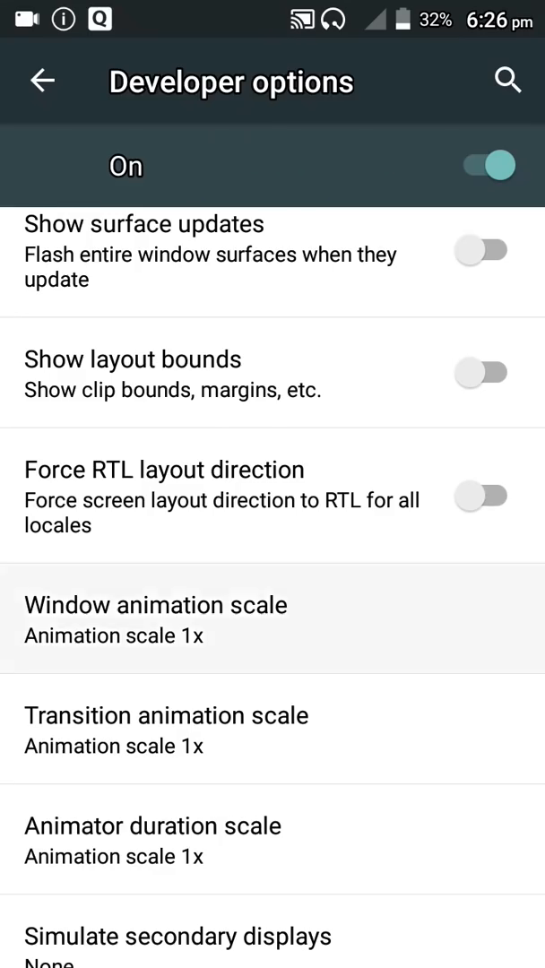
left_click(155, 619)
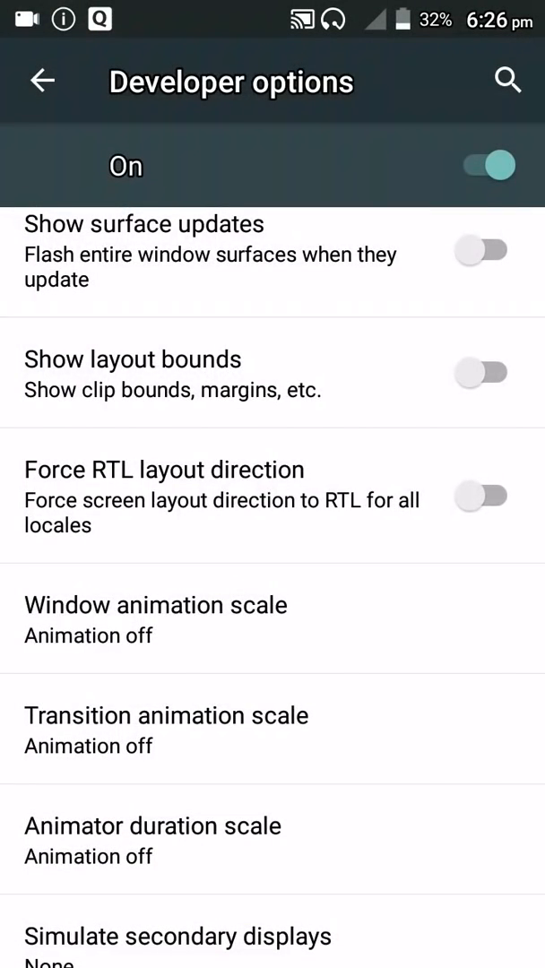
key("home")
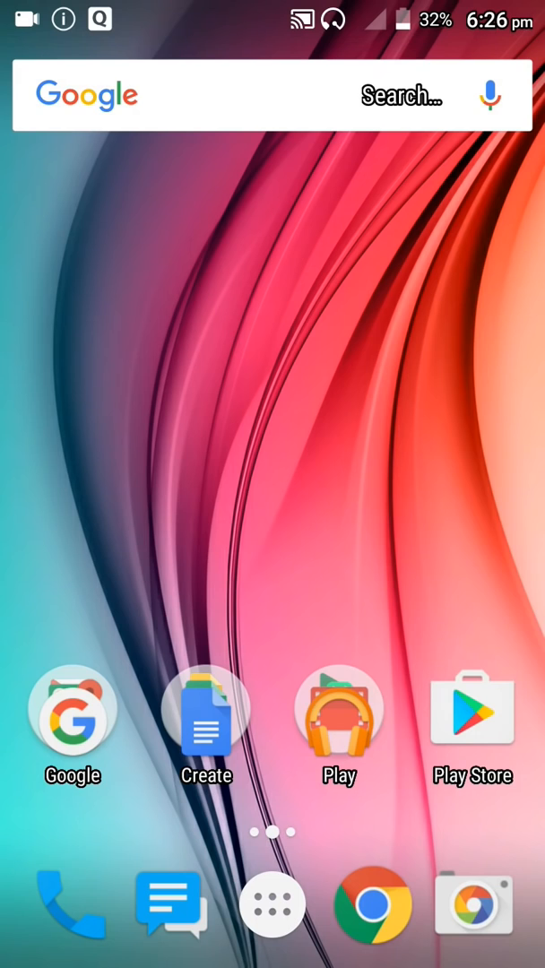